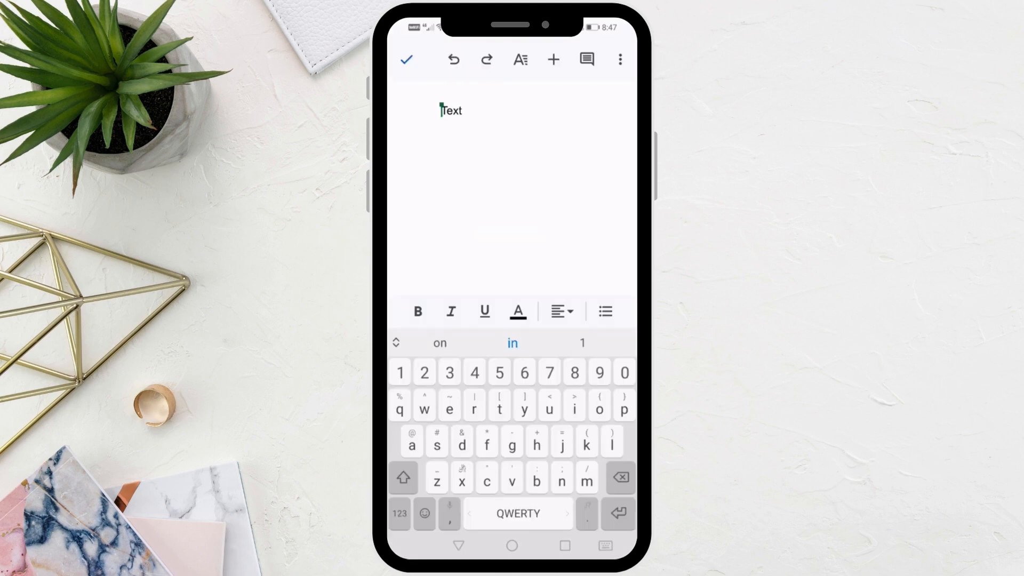
Enter "Text 1" and "Text 2" as two plain lines, one below the other
type("1")
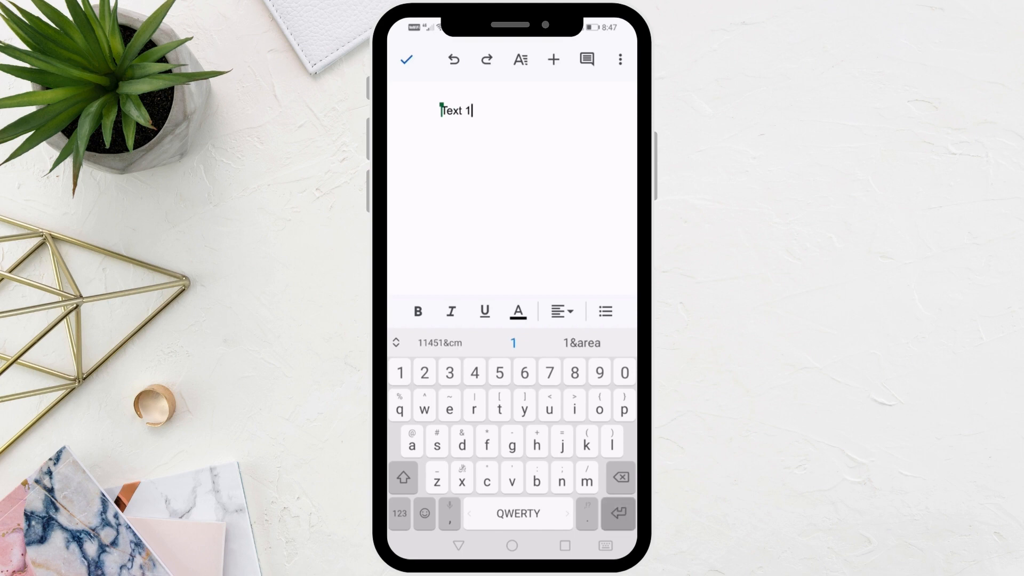
key("Enter")
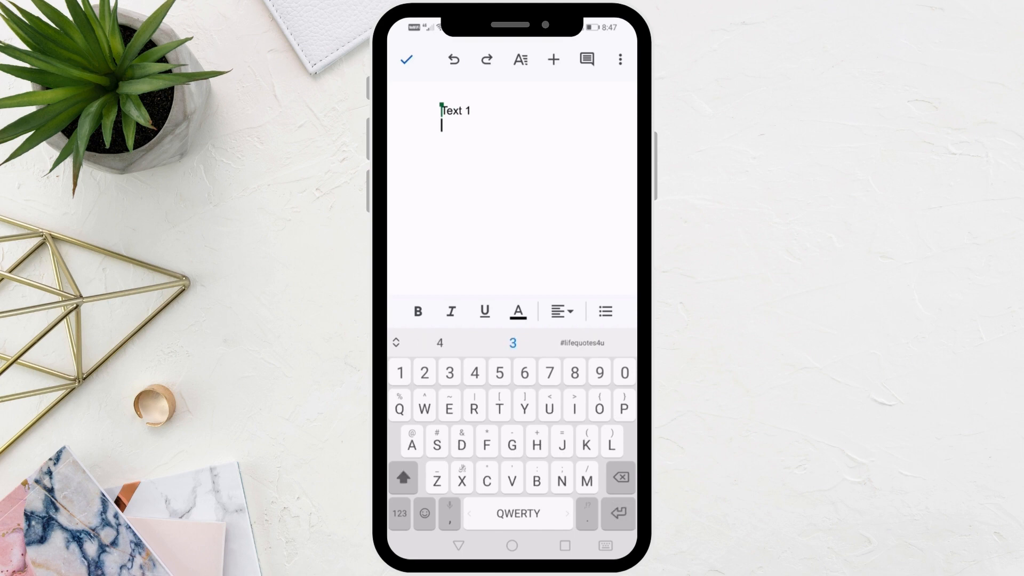
type("Text")
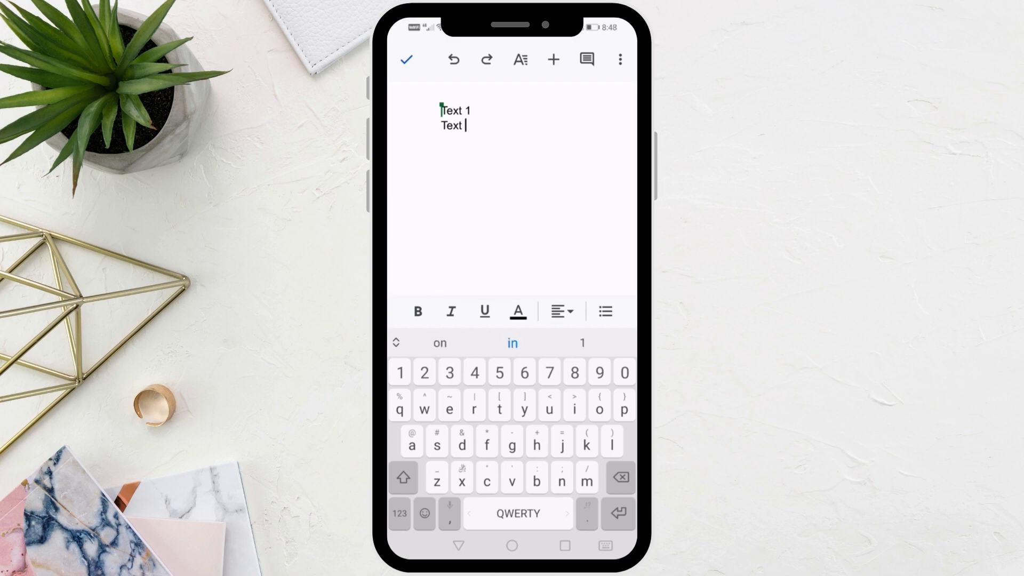
type("2")
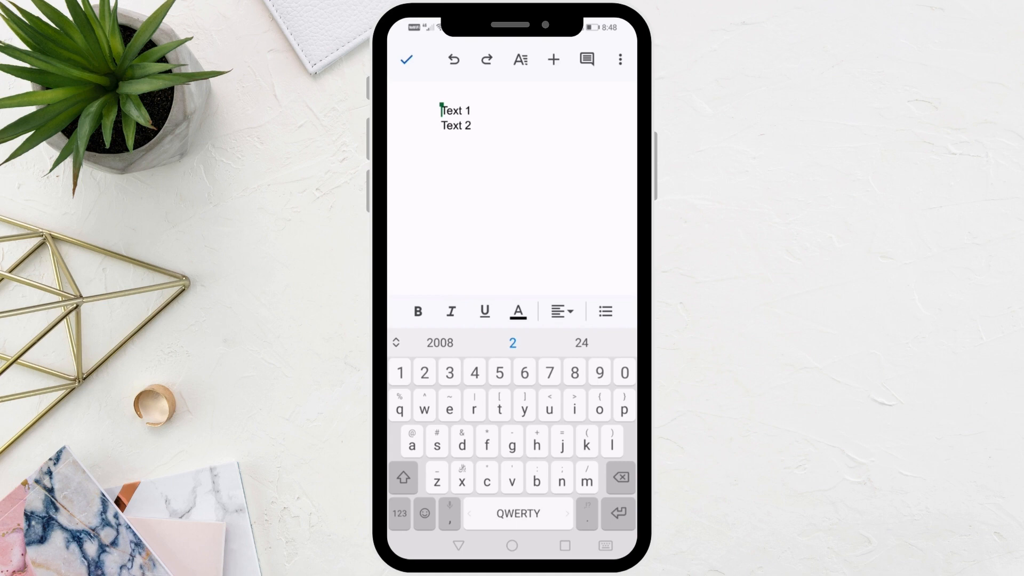
Make both lines a bulleted list and add a third bullet reading "Text22"
double_click(449, 126)
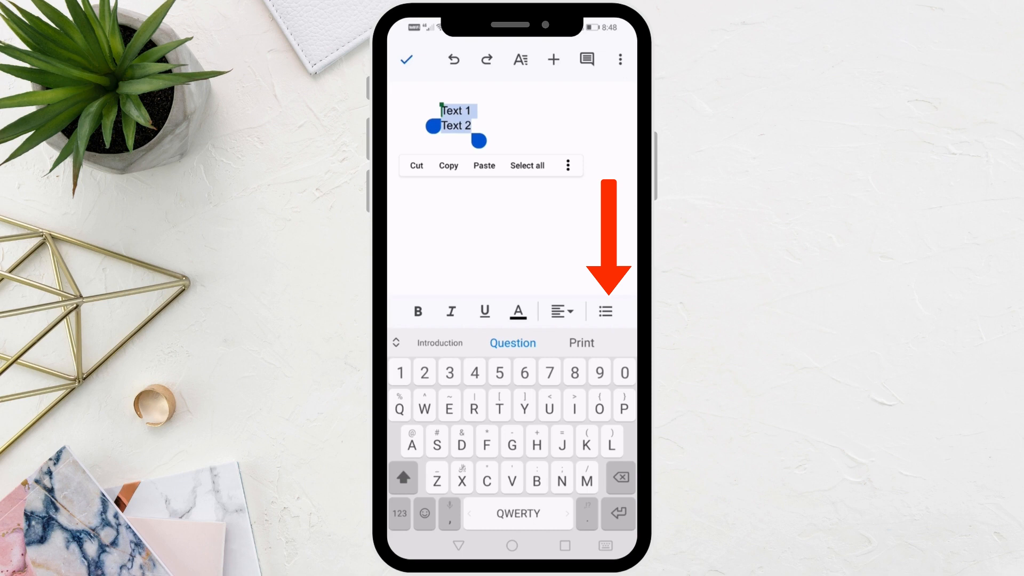
left_click(605, 312)
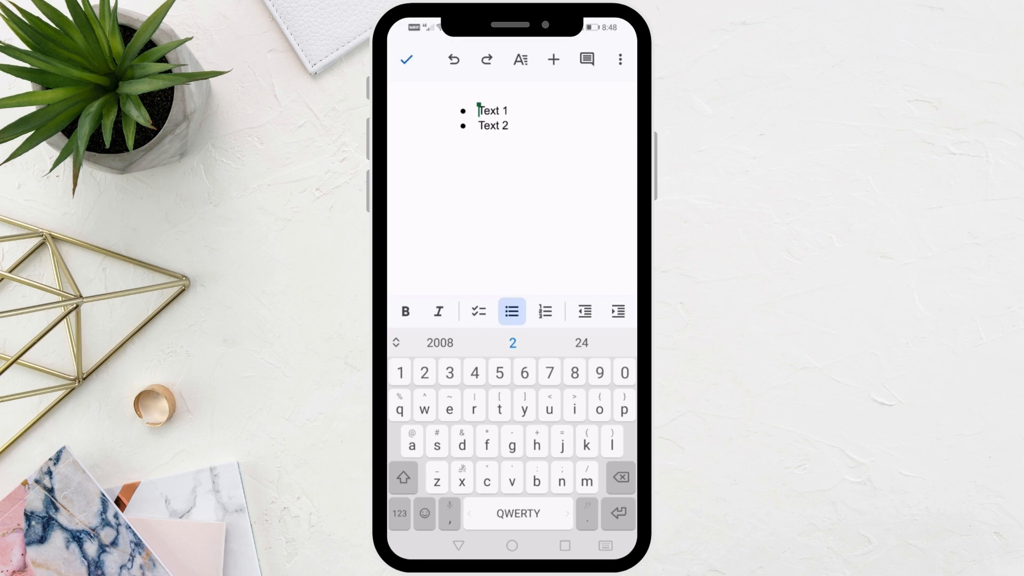
key("Enter")
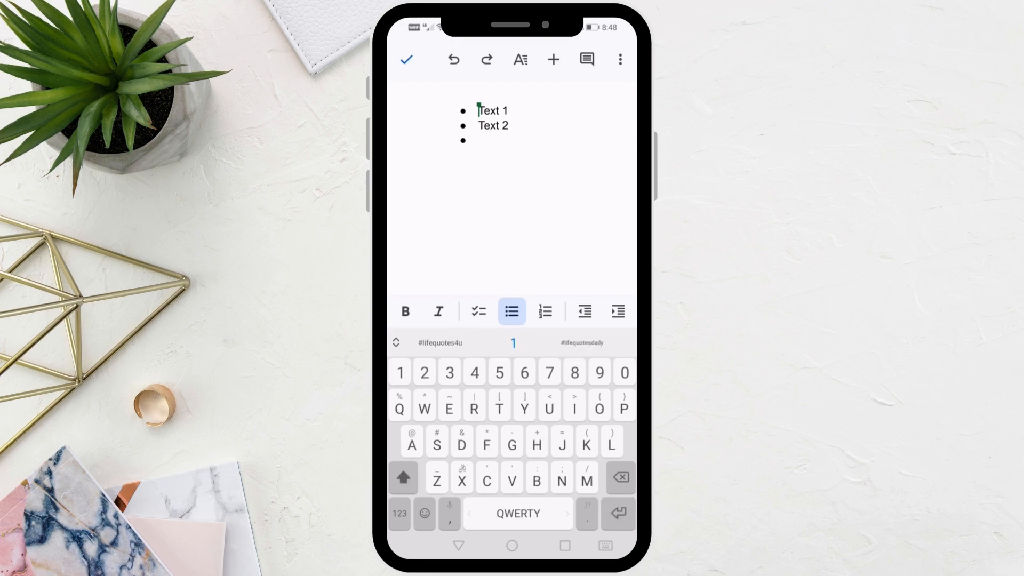
type("Text")
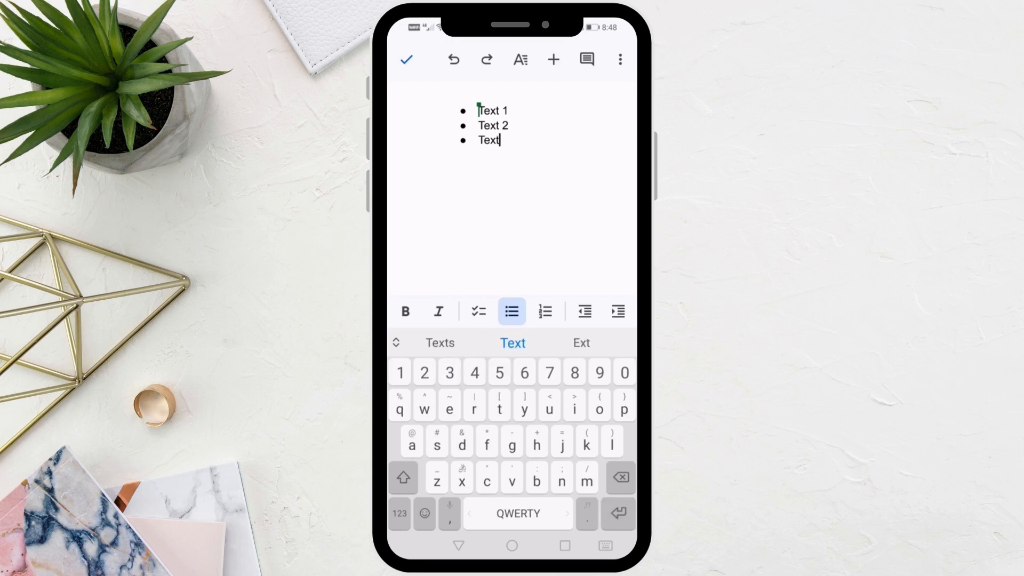
type("22")
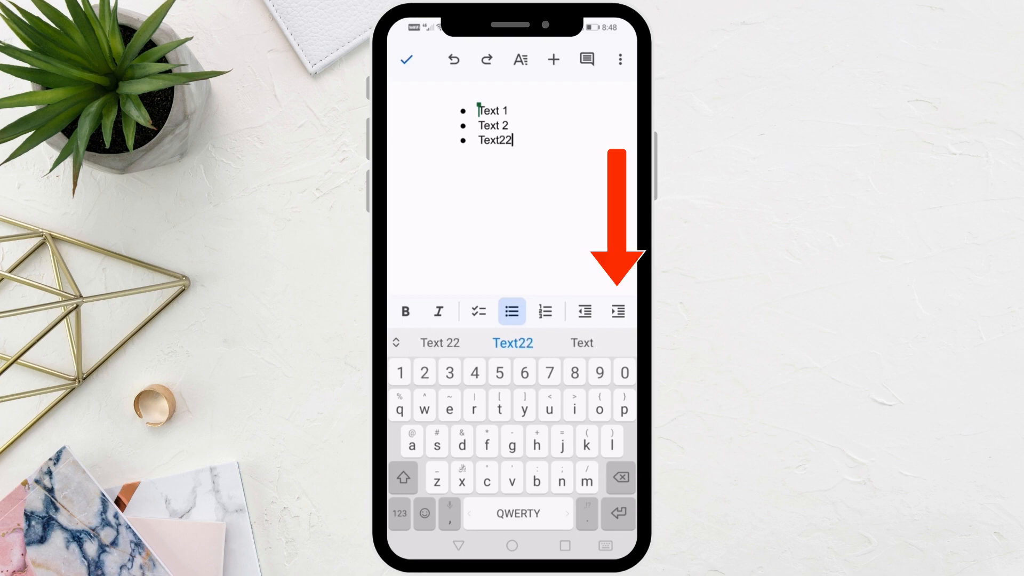
Indent Text22 under Text 2 and add sub-bullets Text33 and Text44 at the same level
left_click(617, 311)
type("Tex")
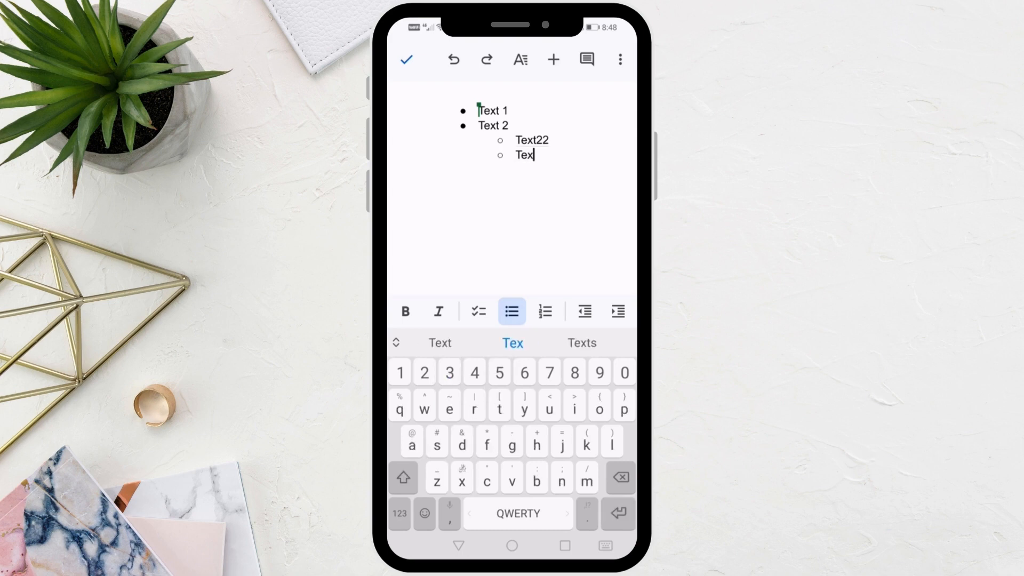
type("t33")
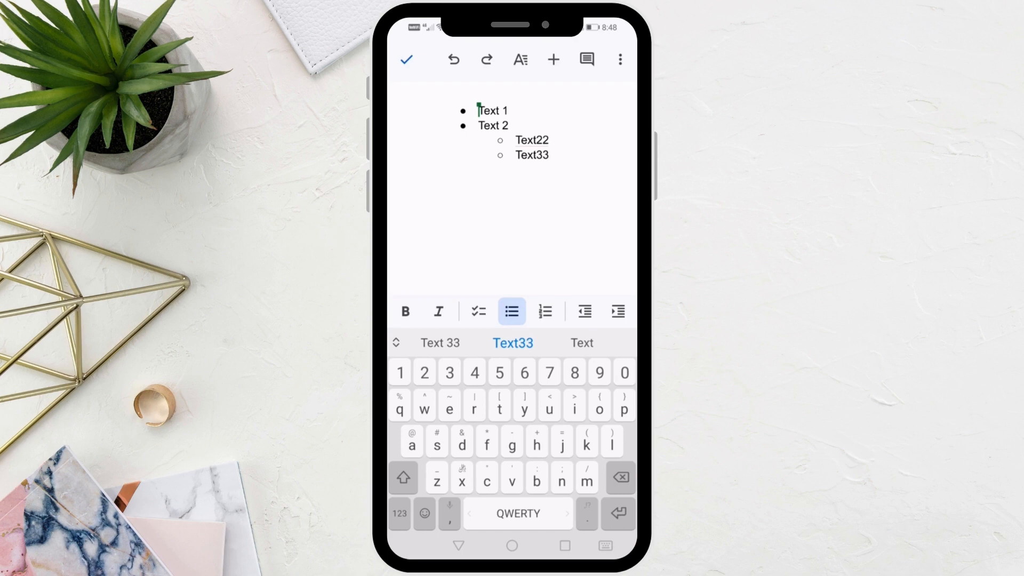
key("Enter")
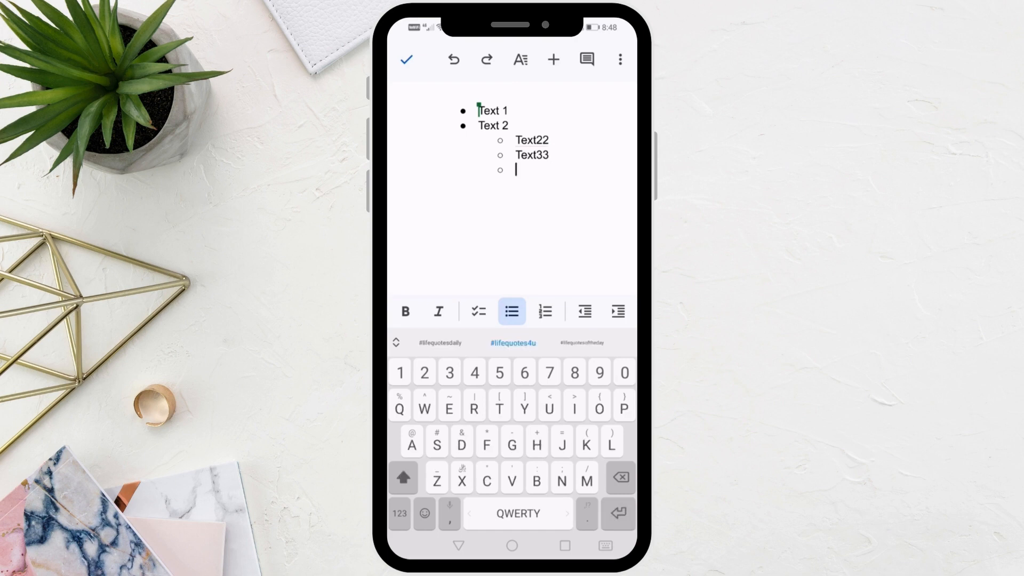
type("Text44")
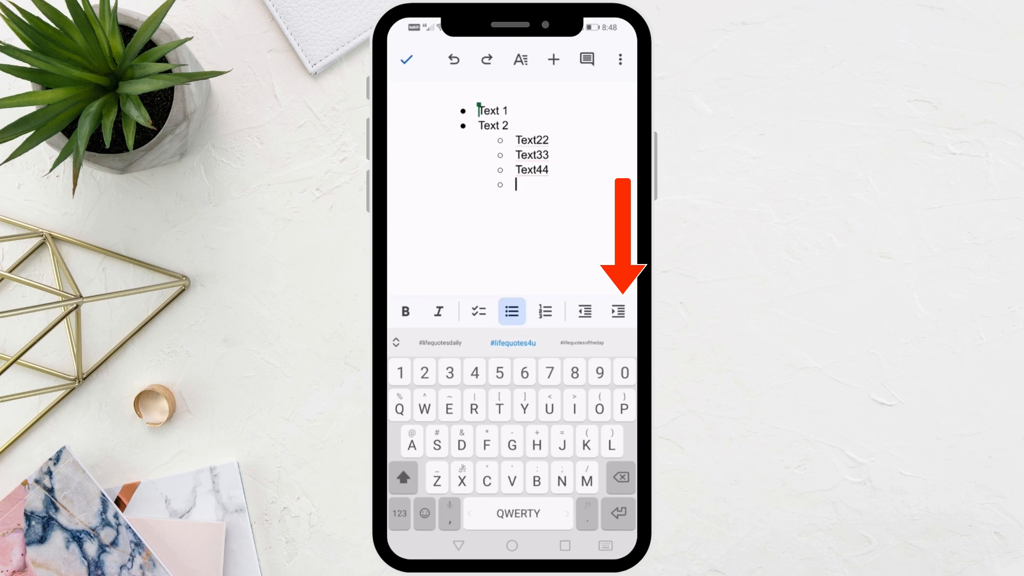
Indent a deeper level under Text44 with sub-bullets Text45 and Text55, then begin a third "Text" item
left_click(617, 311)
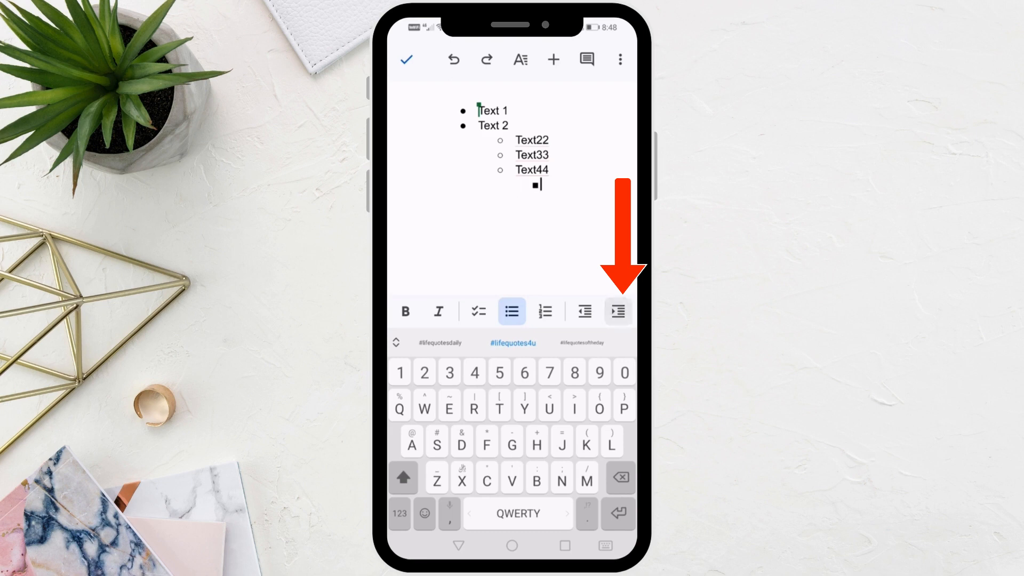
type("Tex")
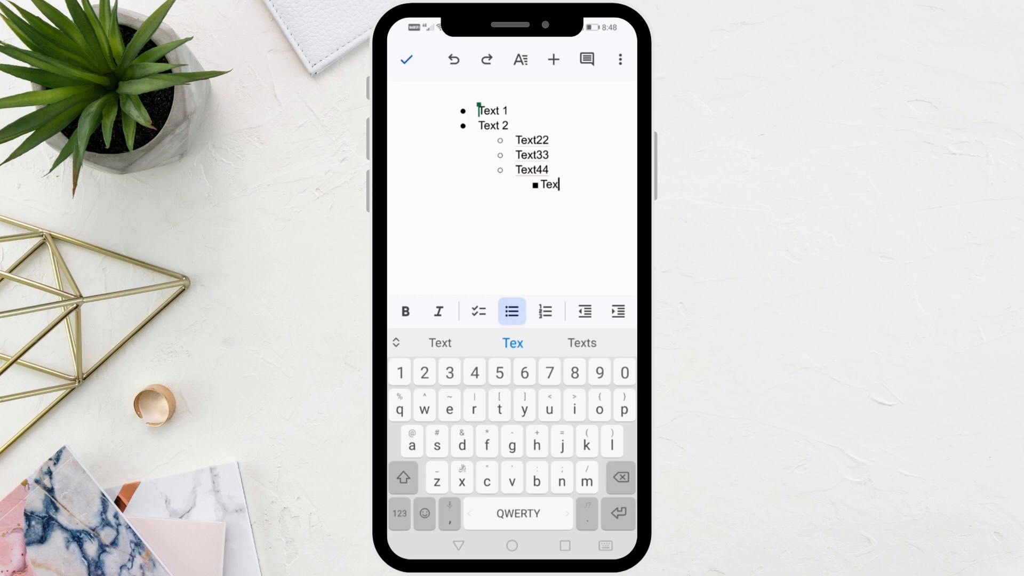
type("t4")
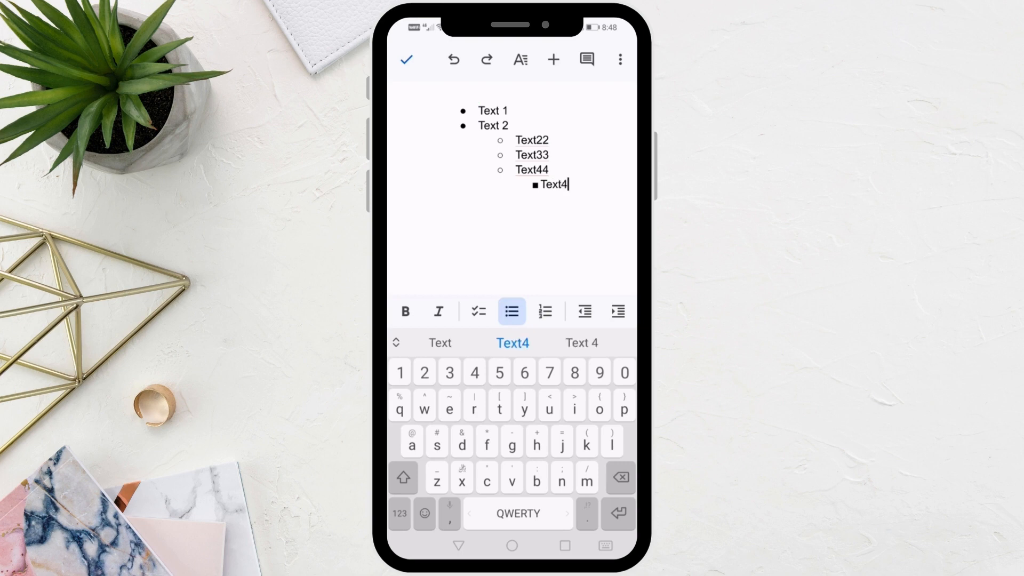
type("5")
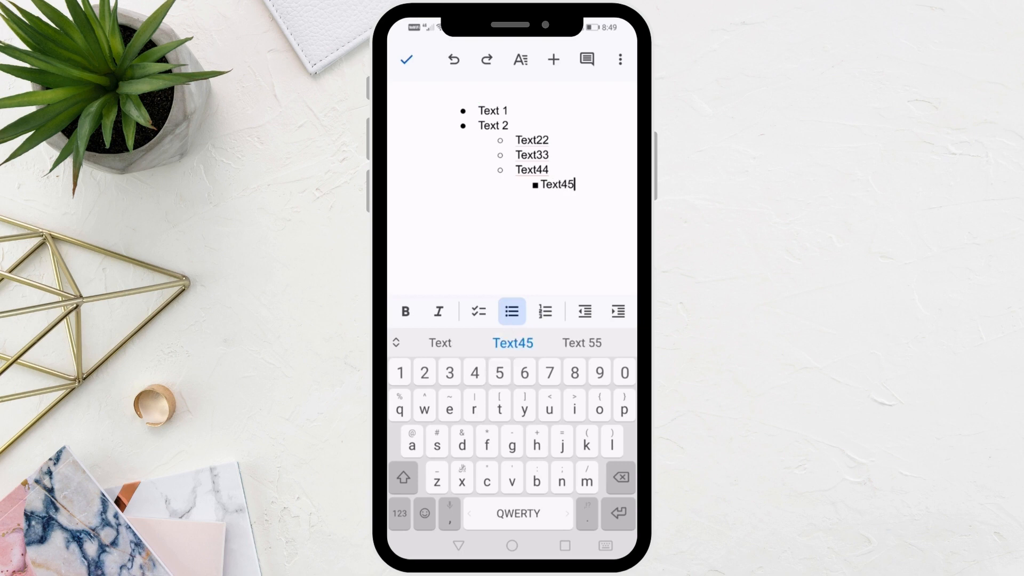
key("Enter")
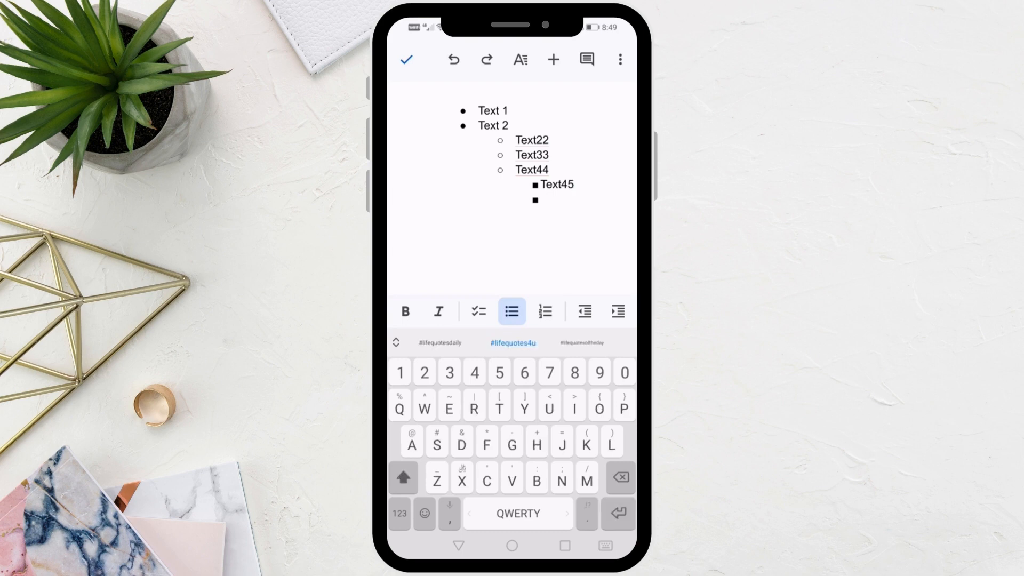
type("Tex")
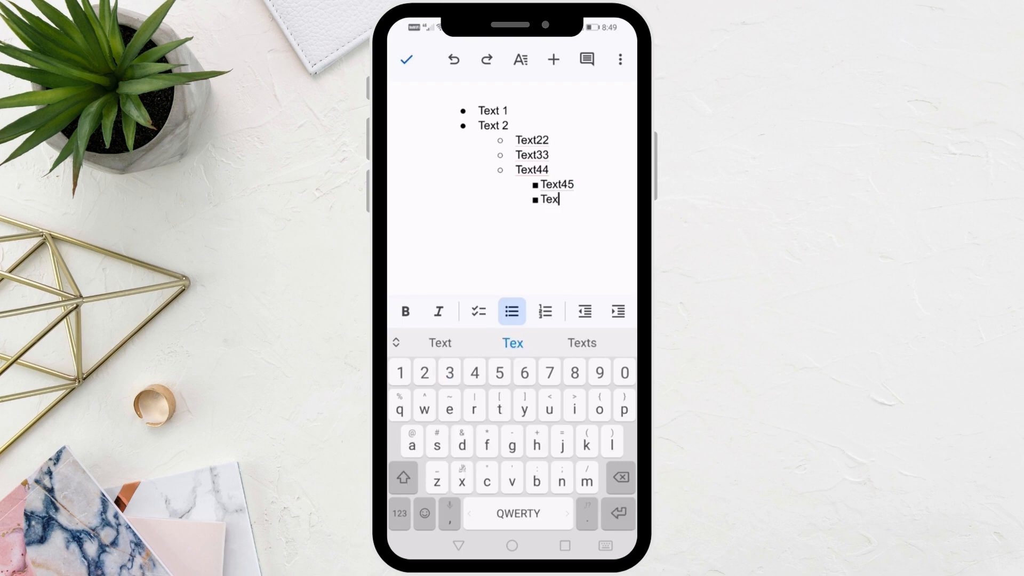
type("t55")
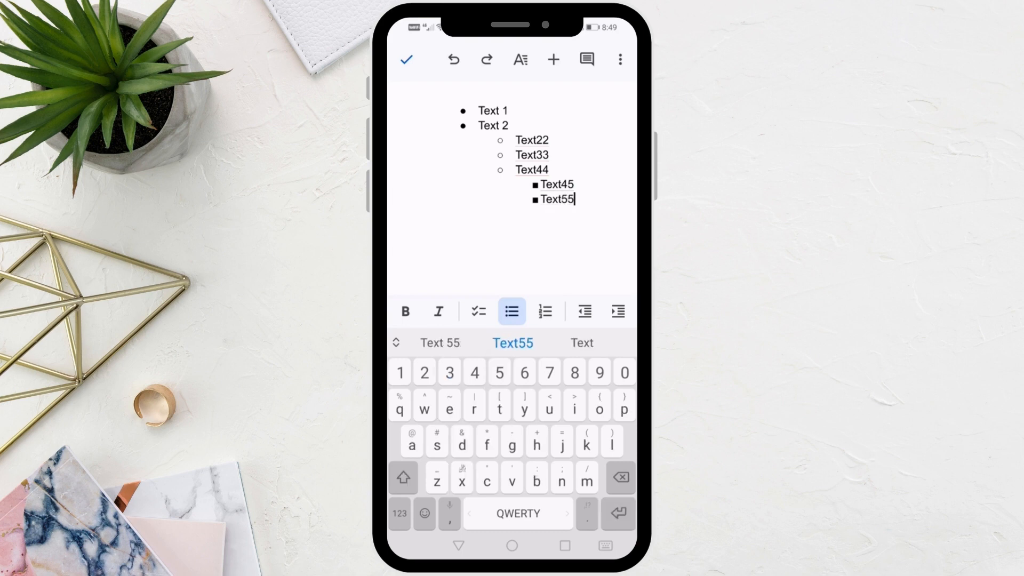
key("Enter")
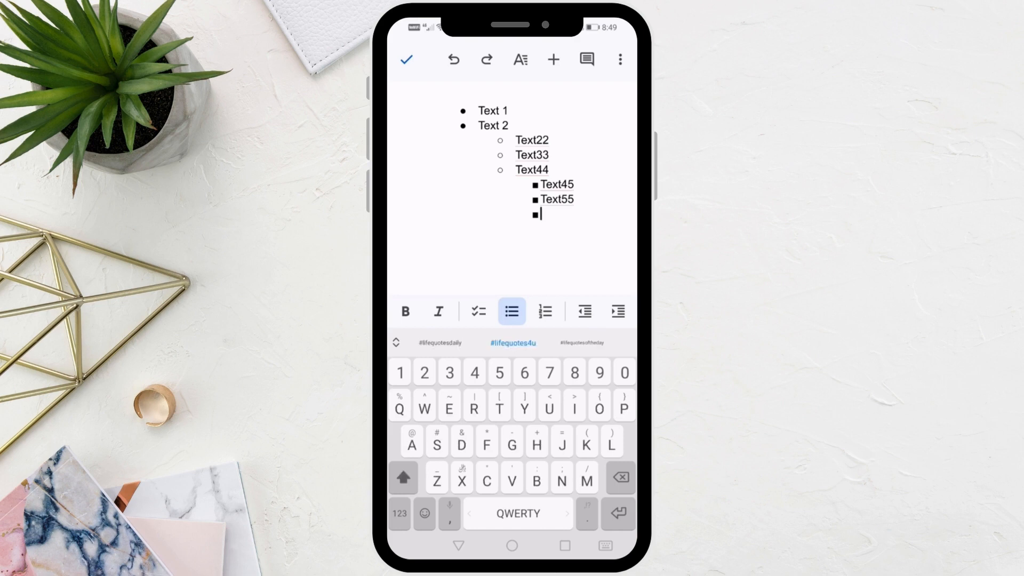
type("Text")
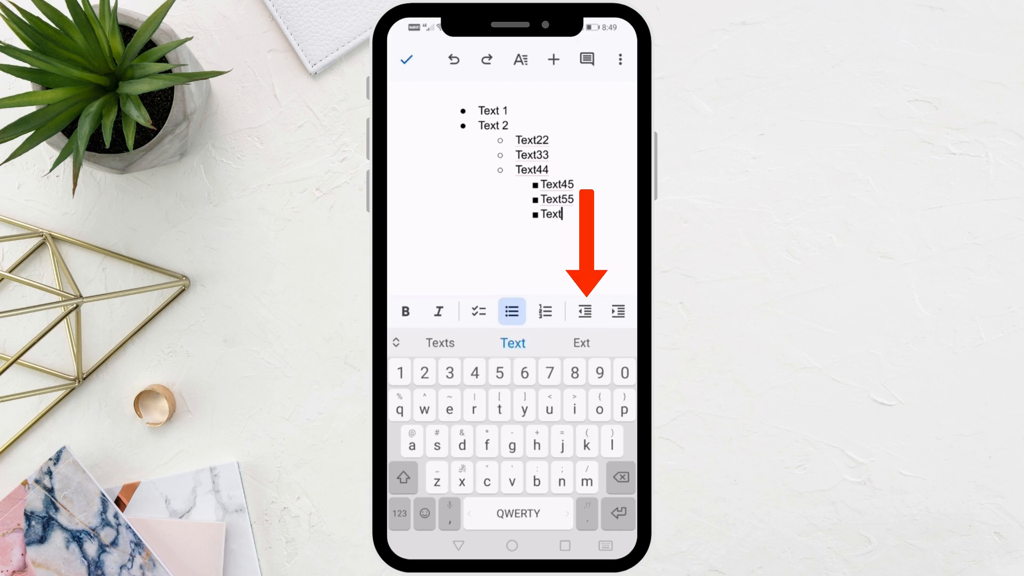
Outdent the last "Text" item twice to top level and continue with another top-level "Text" bullet
left_click(585, 312)
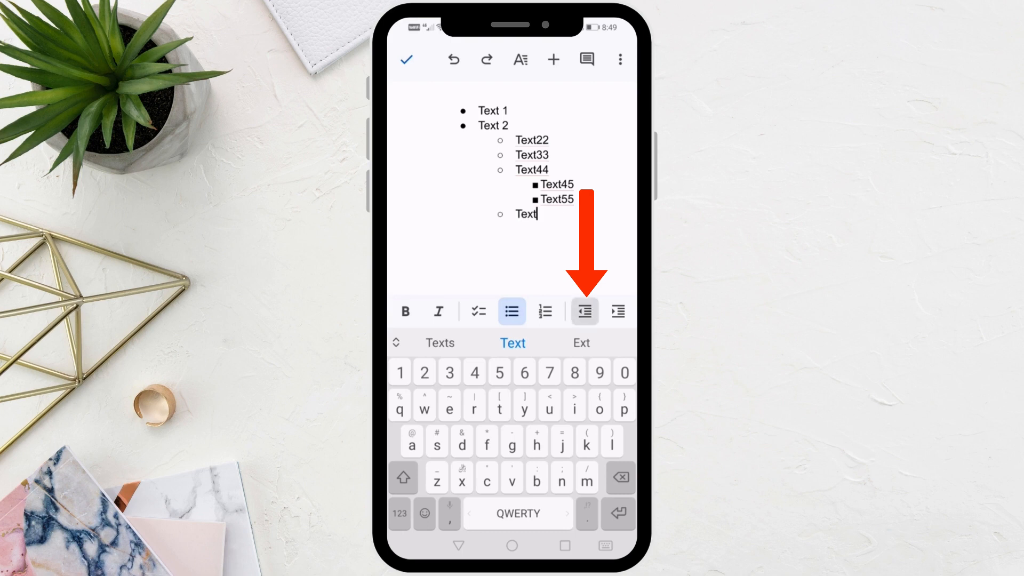
left_click(585, 311)
type("Text")
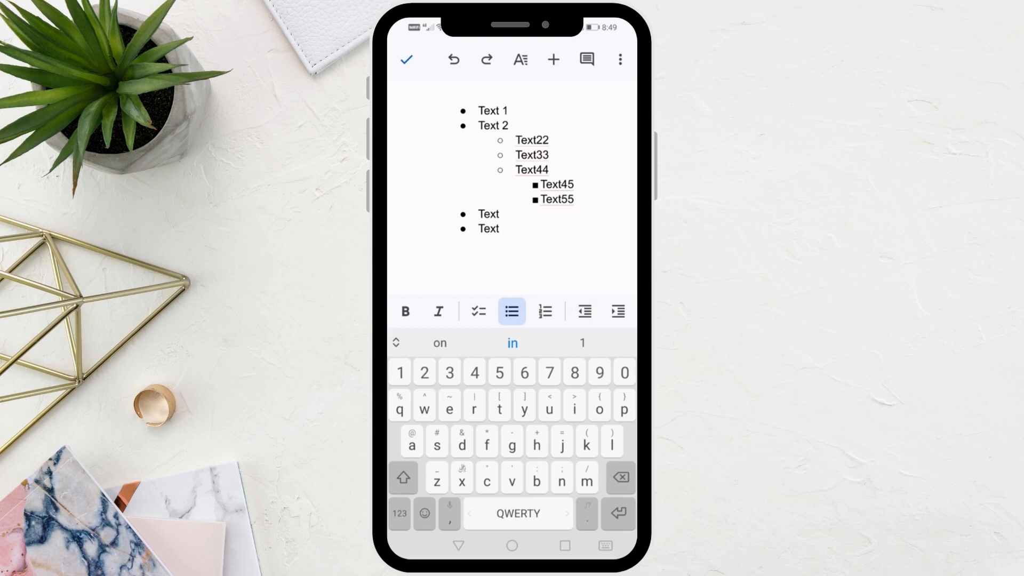
left_click(499, 229)
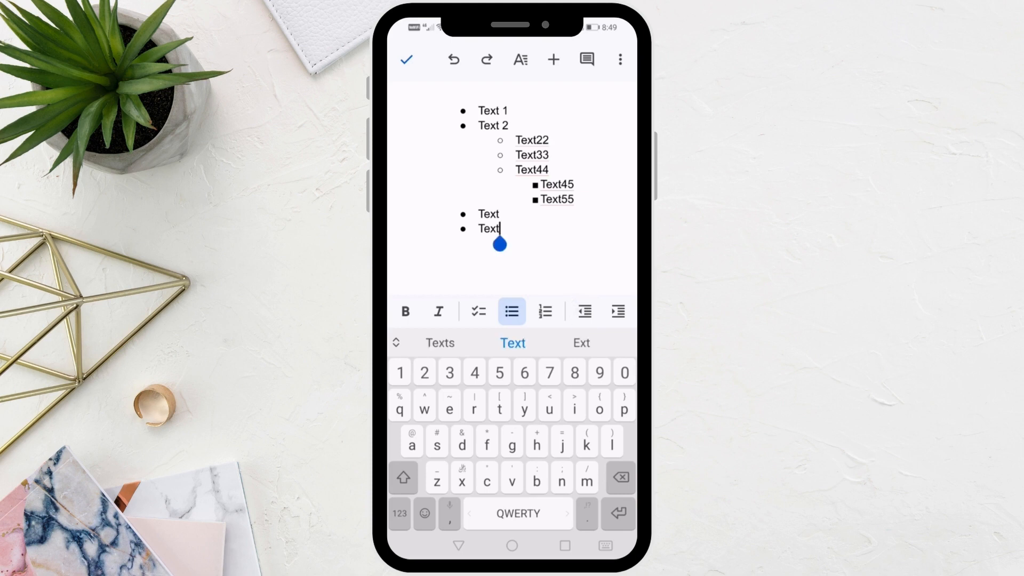